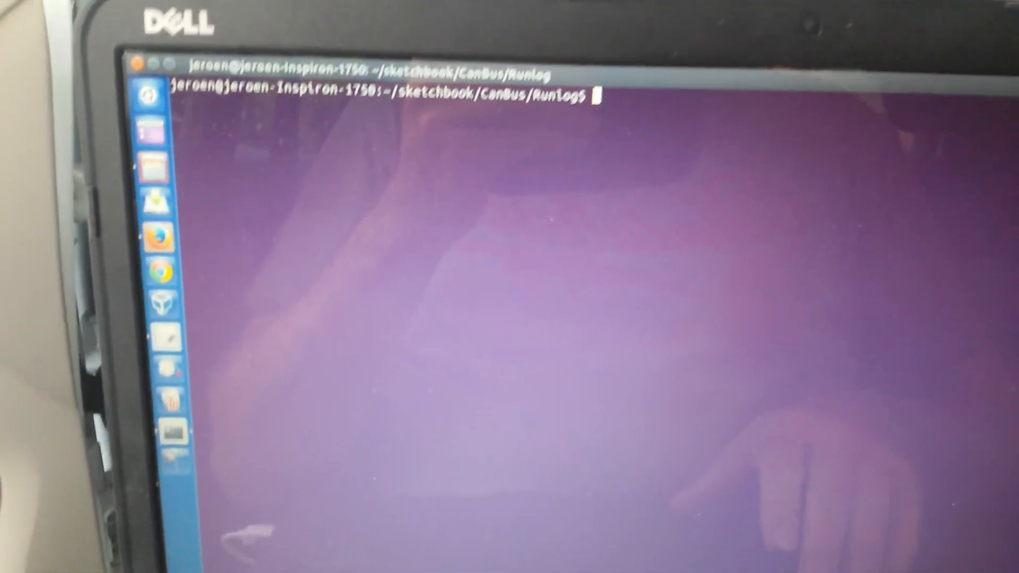
# - Enter the command './databaseGV /dev/ttyACM0' at the Runlog prompt without running it
pyautogui.write('./databaseGV /dev/ttyACM0')
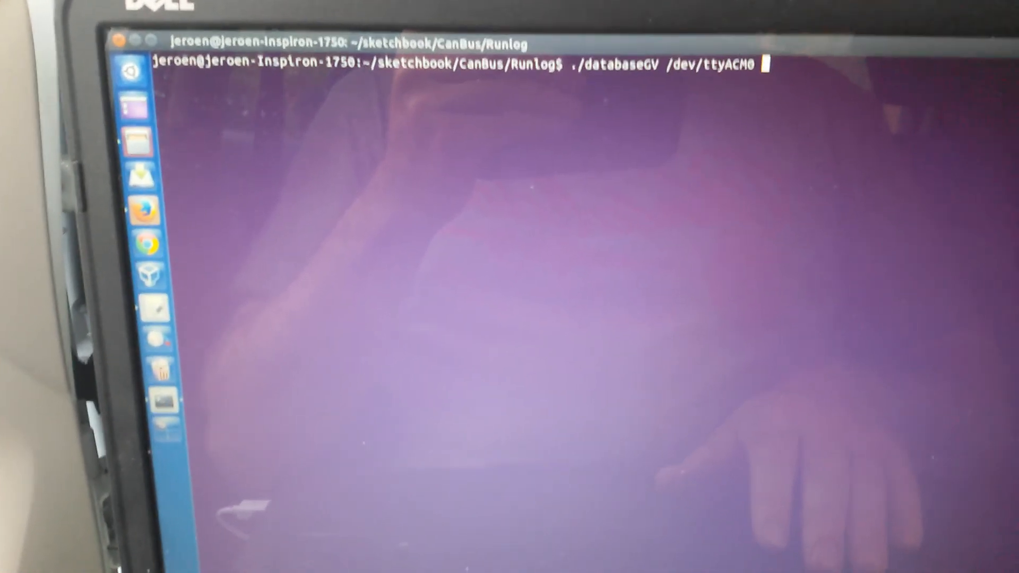
# - Run databaseGV on /dev/ttyACM0 to stream decoded steering, speed, door and battery frames
pyautogui.press('Return')
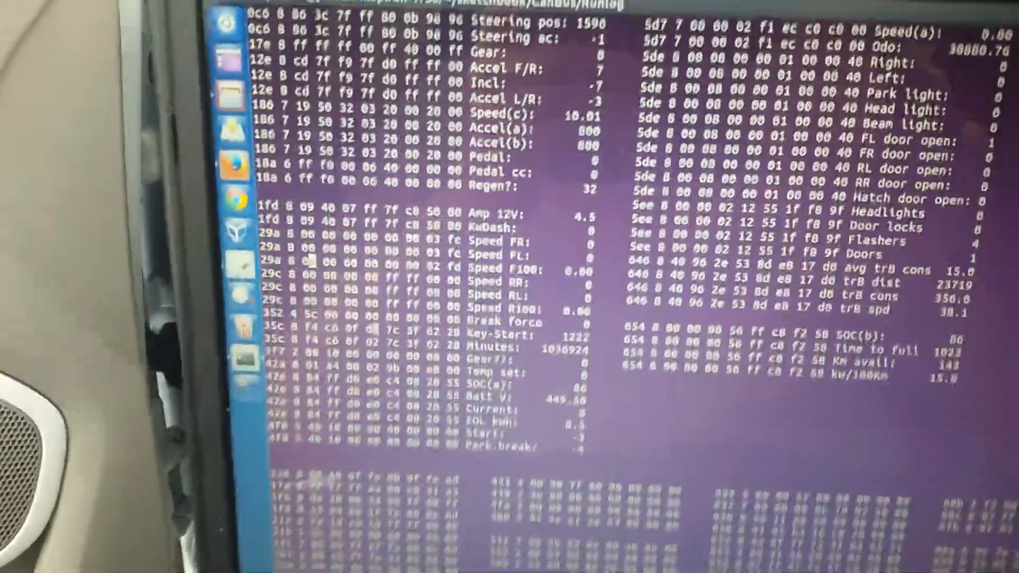